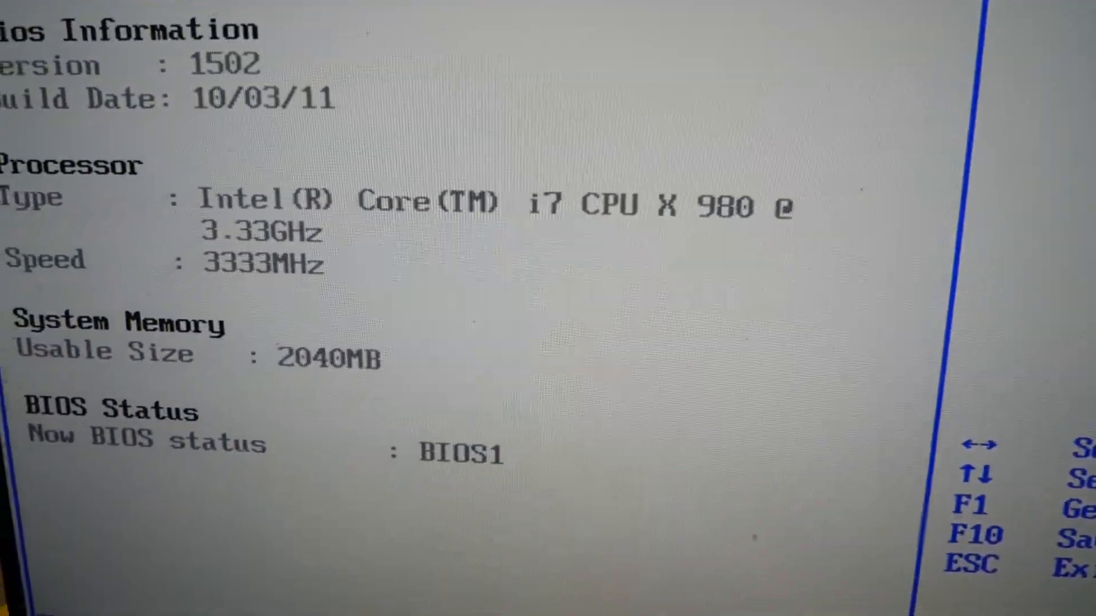
- Open Power > Hardware Monitor to show voltages like 1.177V CPU and 12.081V 12V rail
key("right")
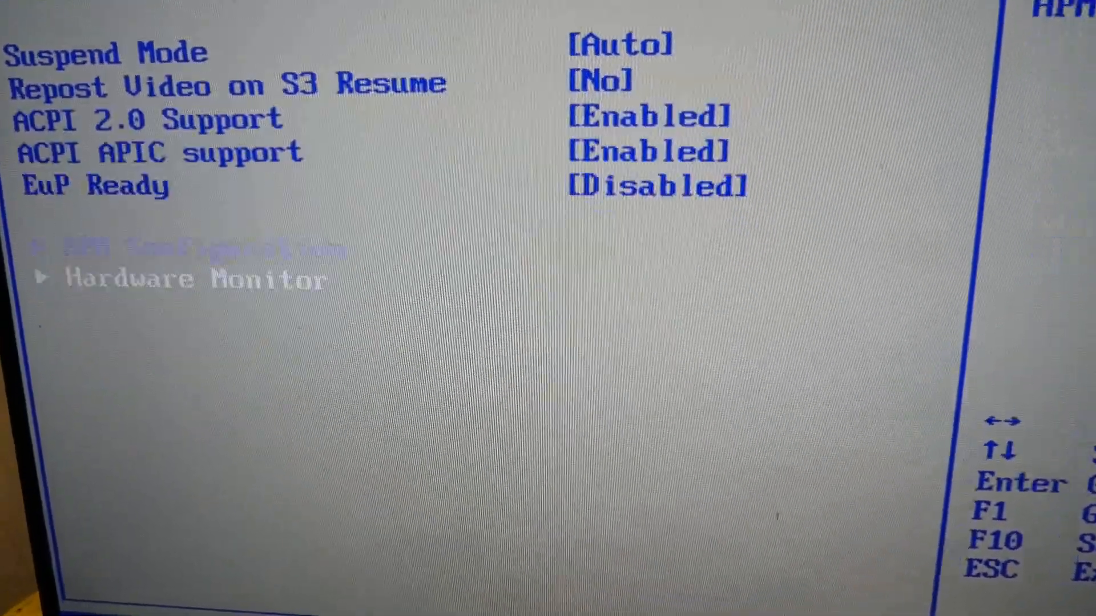
key("enter")
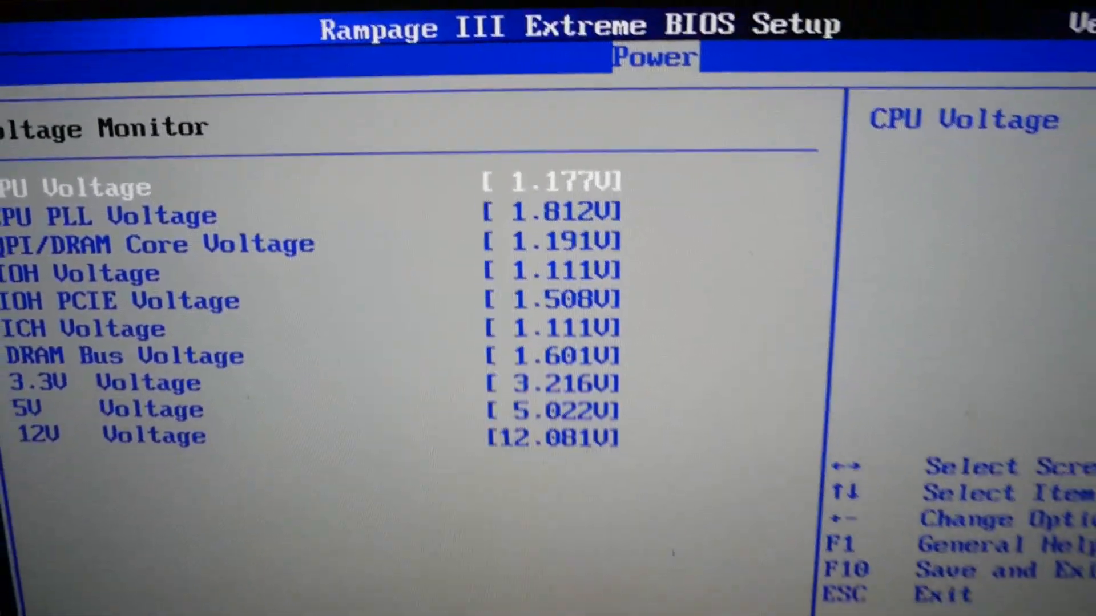